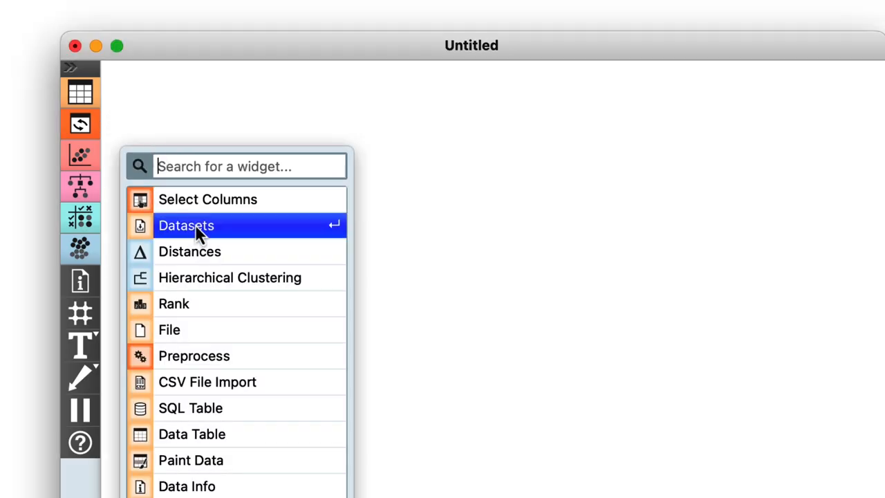
# Chain Datasets into Select Columns into a Scatter Plot on the canvas
pyautogui.click(186, 226)
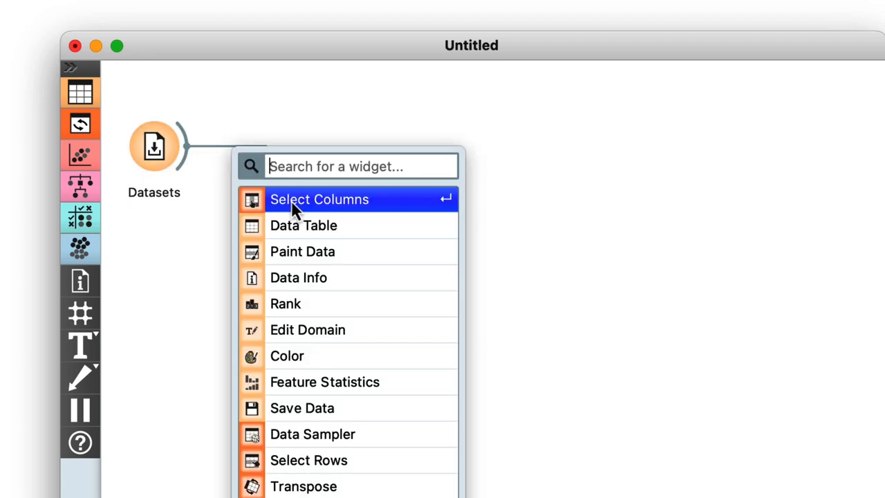
pyautogui.click(319, 199)
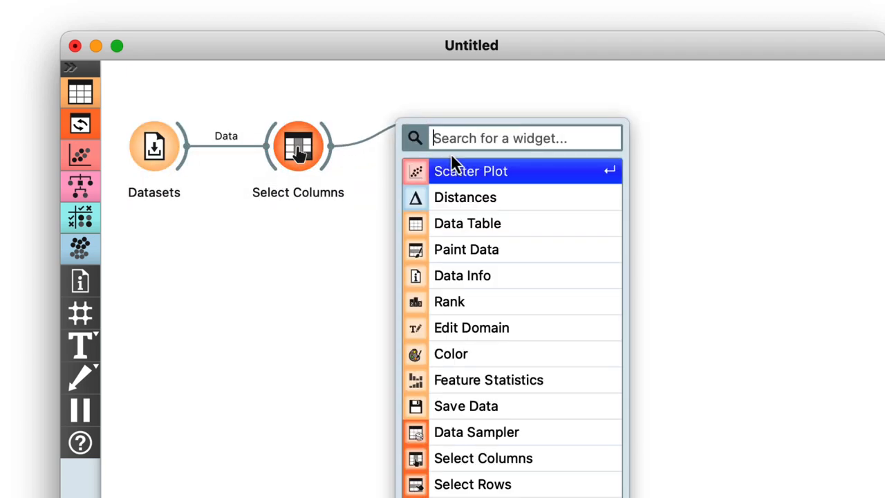
pyautogui.click(471, 171)
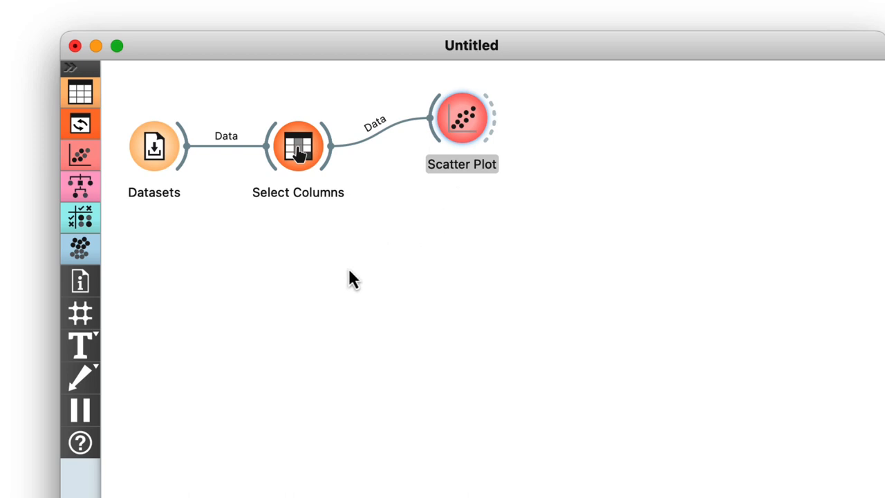
pyautogui.moveTo(252, 283)
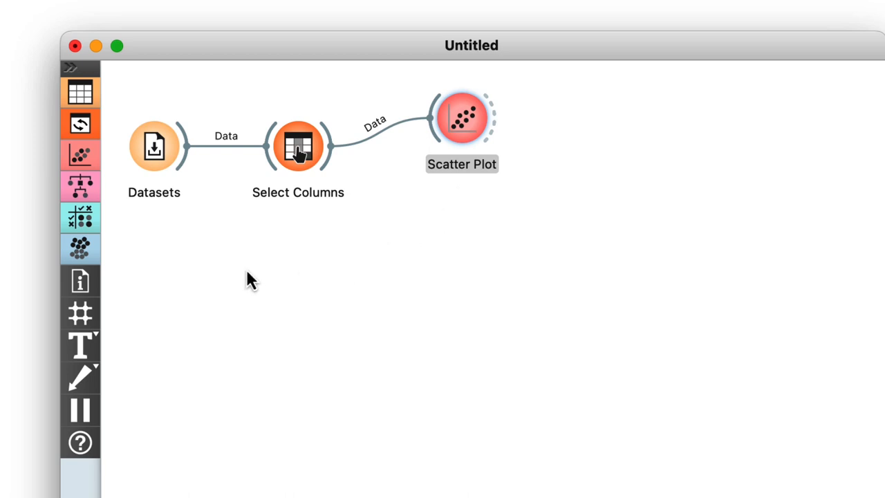
pyautogui.moveTo(228, 242)
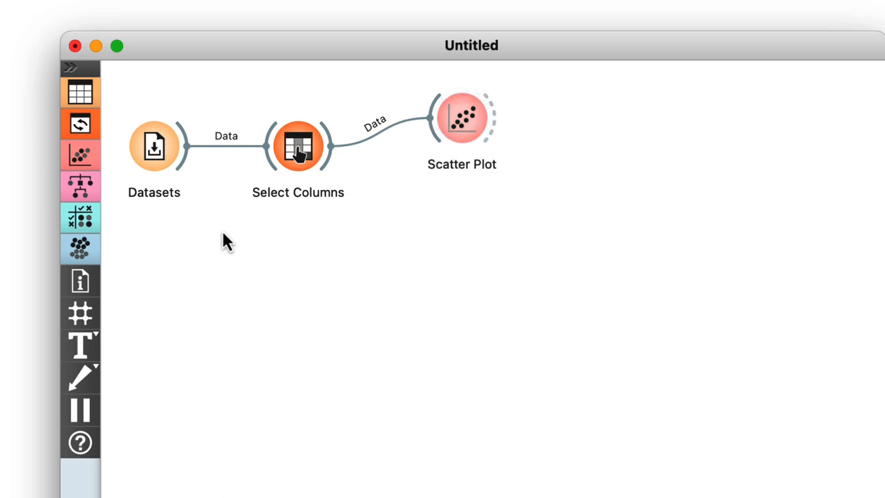
# Load the Course Grades dataset from the Datasets catalogue
pyautogui.doubleClick(154, 146)
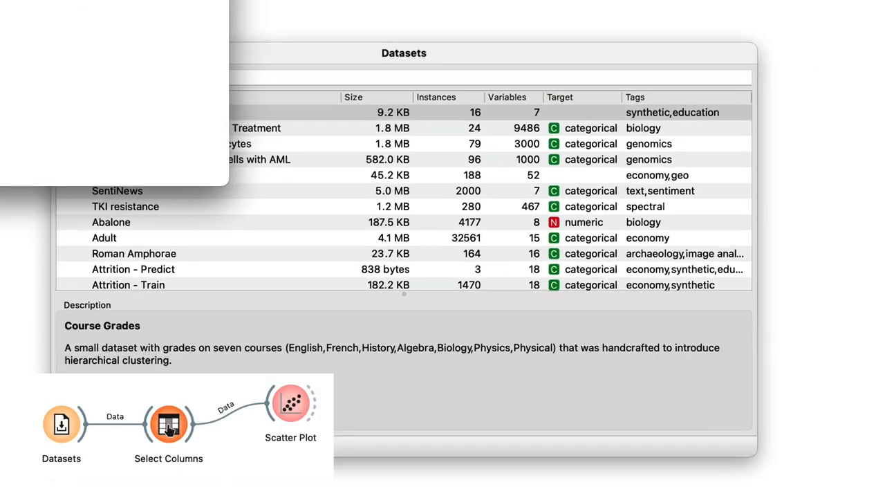
pyautogui.doubleClick(168, 424)
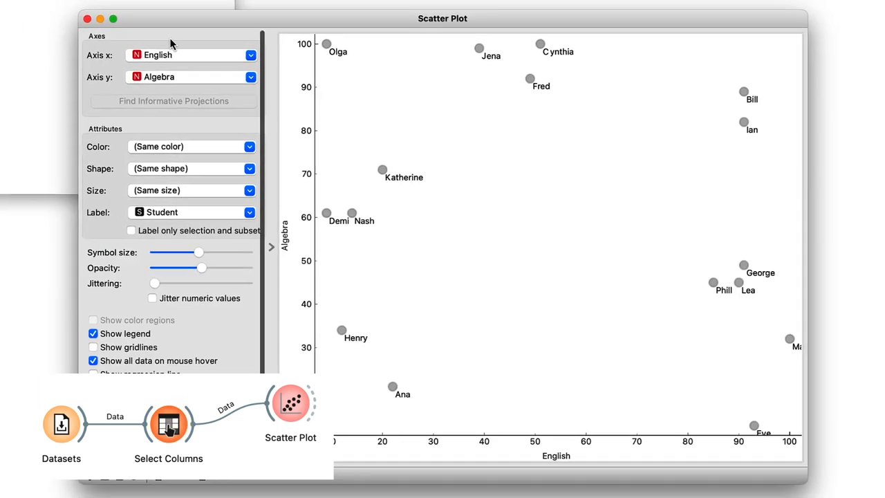
pyautogui.click(272, 247)
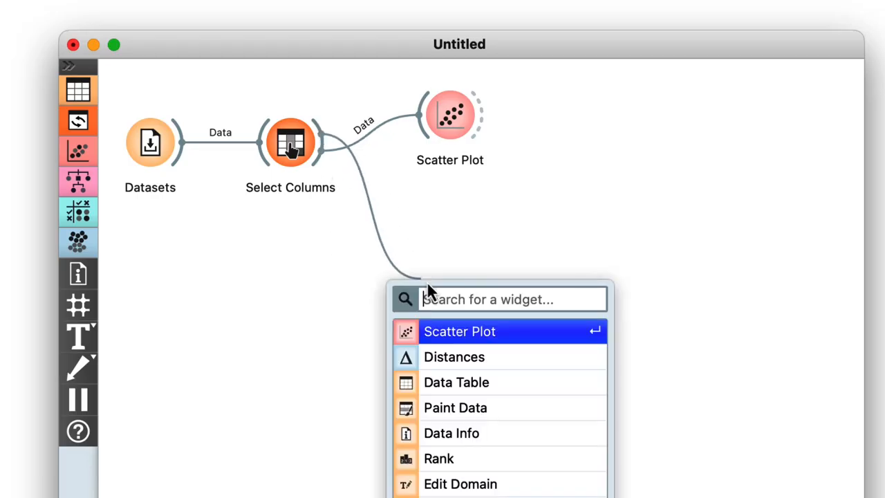
# Attach a Distances widget after Select Columns and view its settings
pyautogui.click(454, 356)
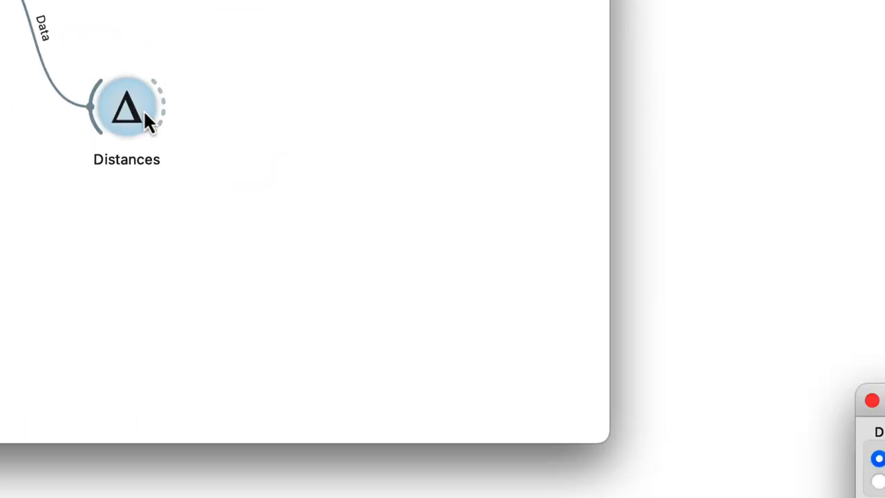
pyautogui.doubleClick(126, 107)
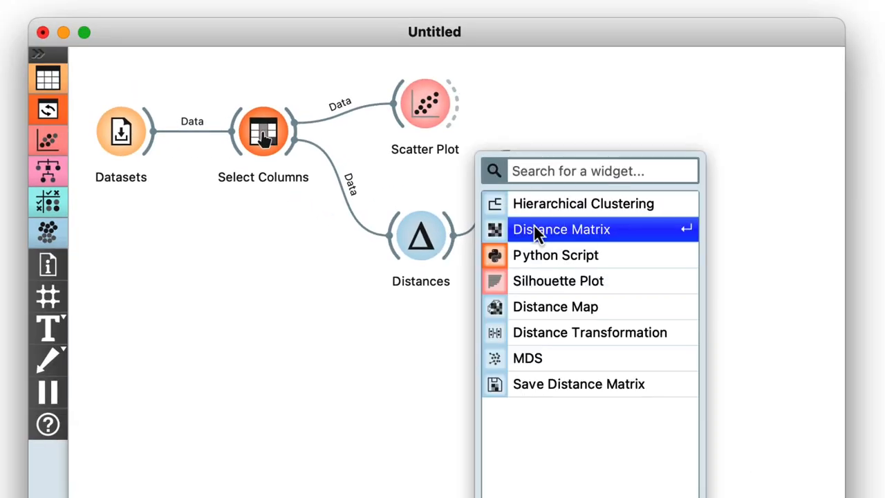
# Connect Distance Matrix and Hierarchical Clustering widgets to Distances
pyautogui.click(562, 229)
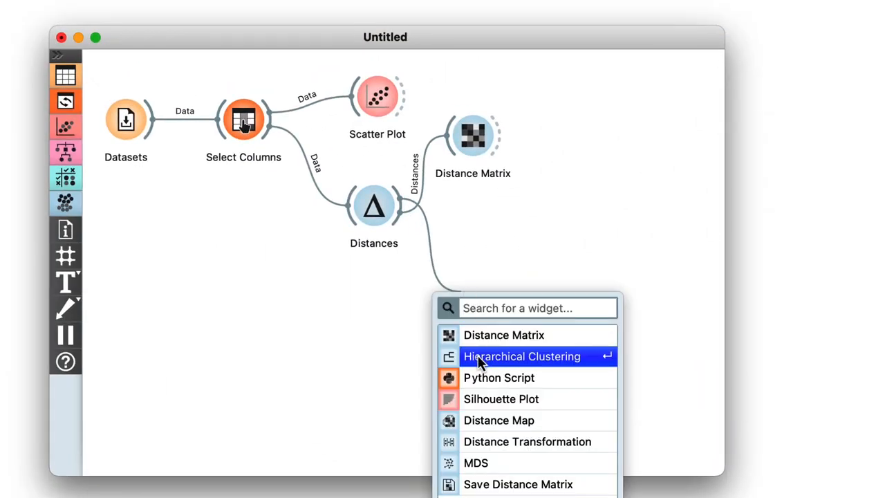
pyautogui.click(522, 356)
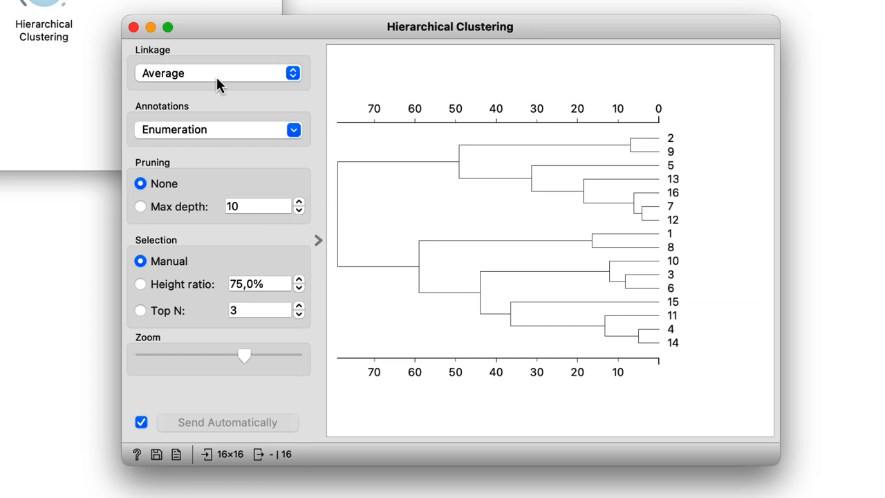
pyautogui.moveTo(227, 112)
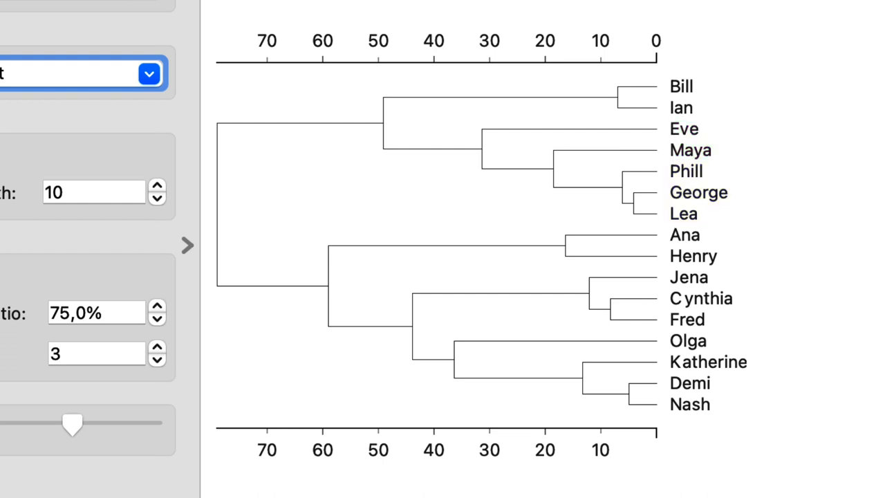
# Select the Bill and Ian branch in the dendrogram
pyautogui.click(681, 96)
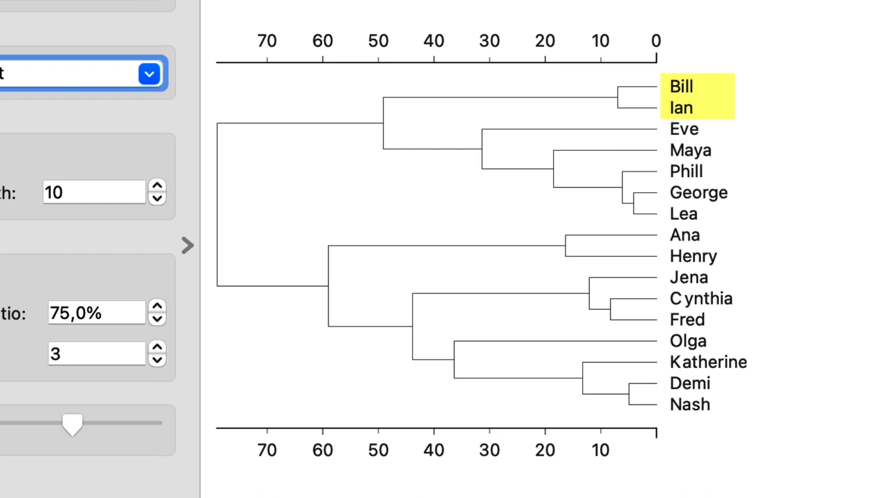
pyautogui.click(685, 171)
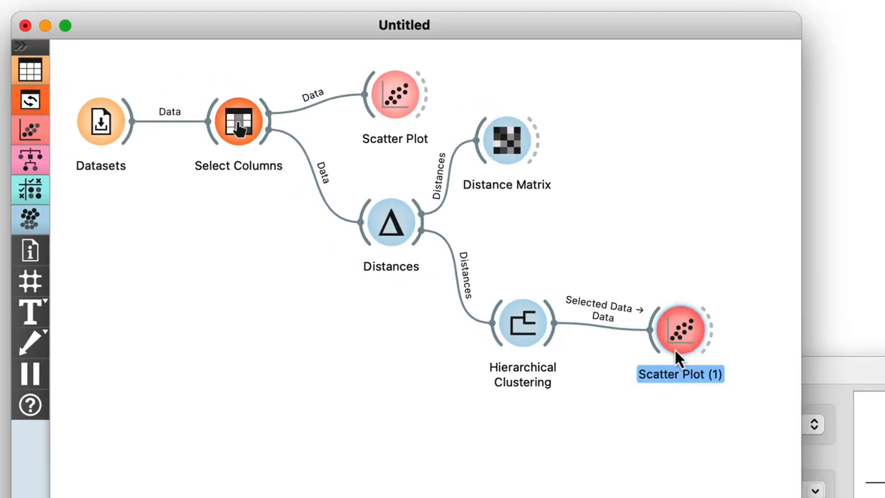
# Colour the second scatter plot's points by Cluster
pyautogui.doubleClick(680, 329)
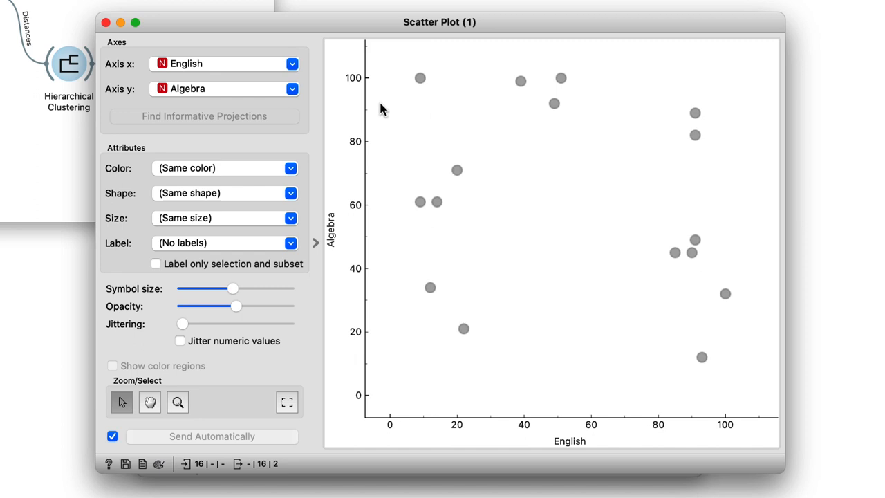
pyautogui.moveTo(249, 145)
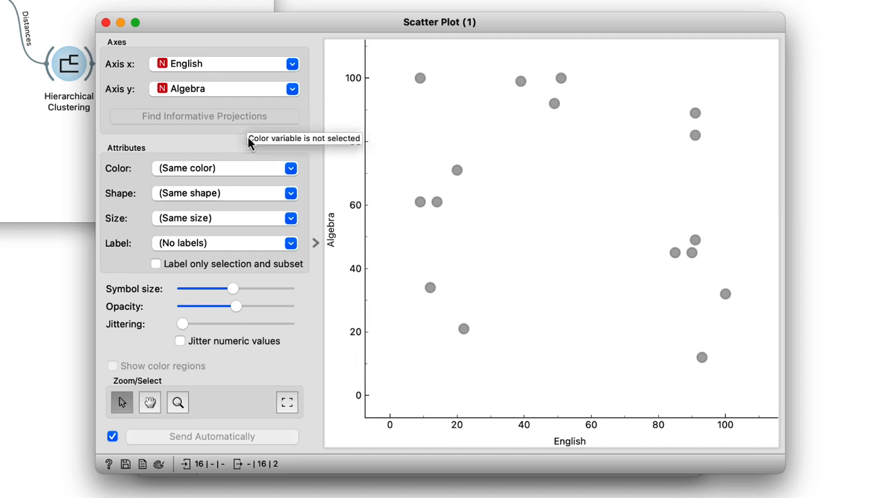
pyautogui.moveTo(250, 144)
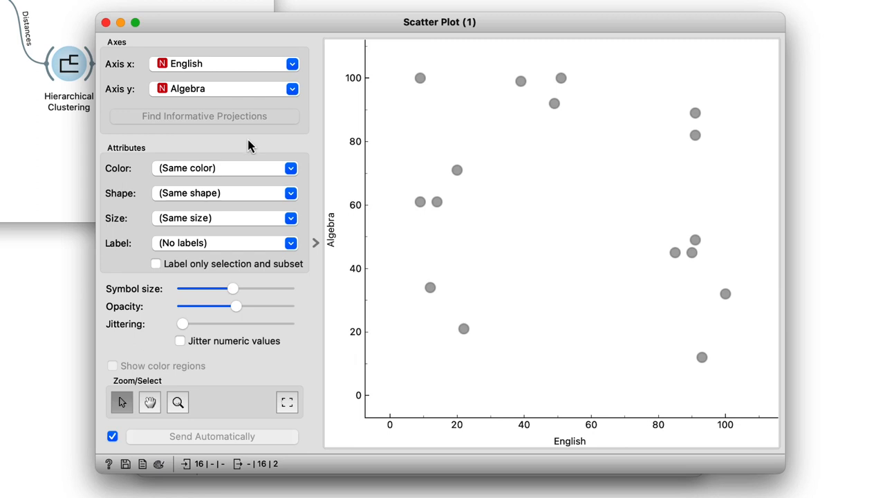
pyautogui.click(290, 243)
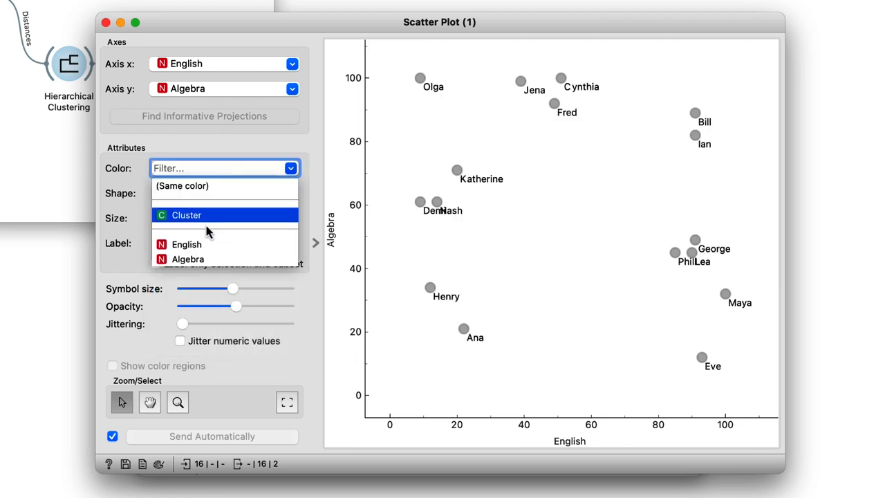
pyautogui.click(186, 215)
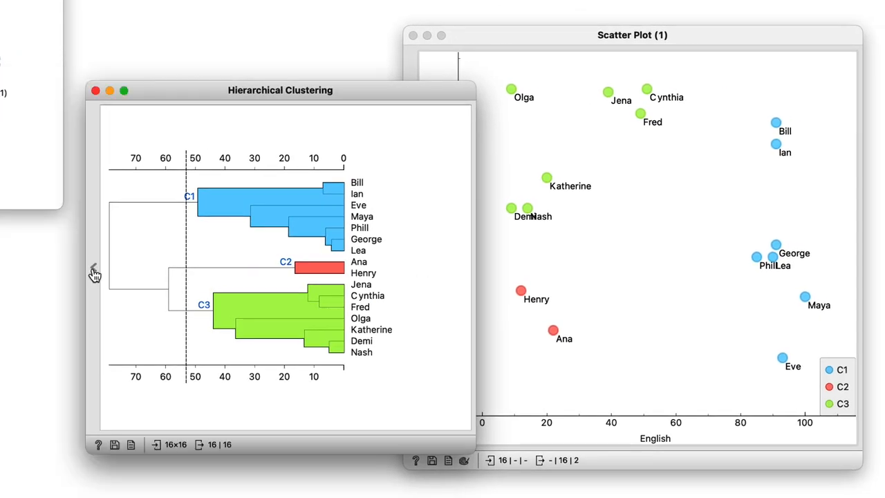
# Drag the dendrogram cut line to about 47, giving four clusters
pyautogui.moveTo(280, 90); pyautogui.dragTo(223, 88)
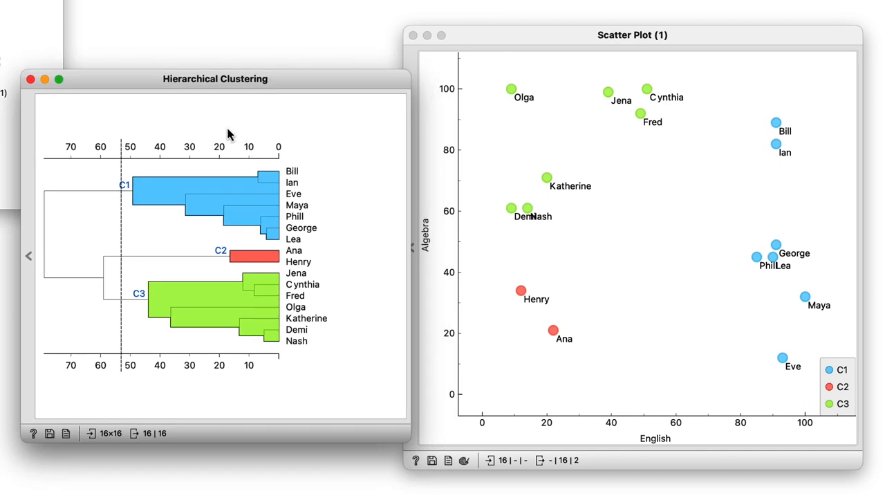
pyautogui.moveTo(151, 151)
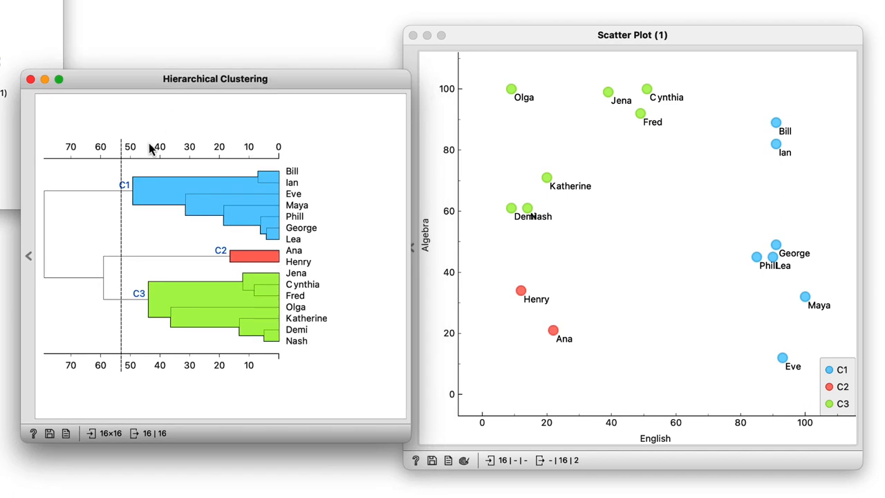
pyautogui.moveTo(119, 256); pyautogui.dragTo(140, 255)
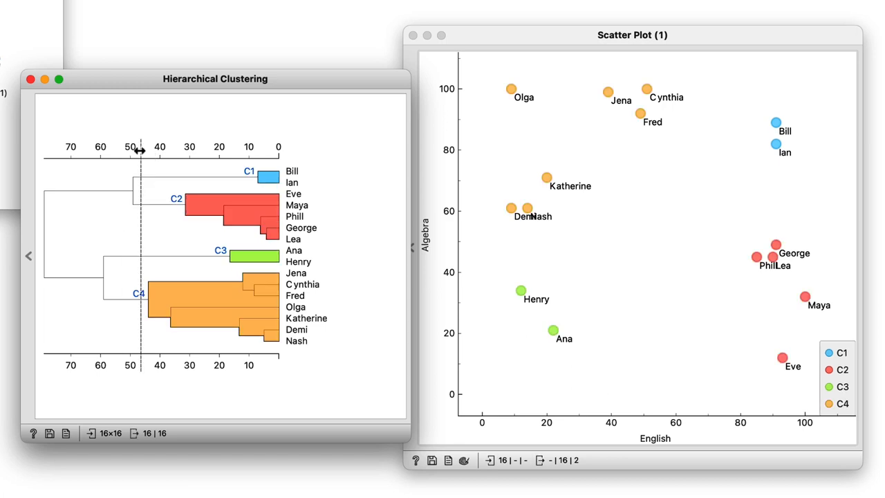
pyautogui.moveTo(164, 120)
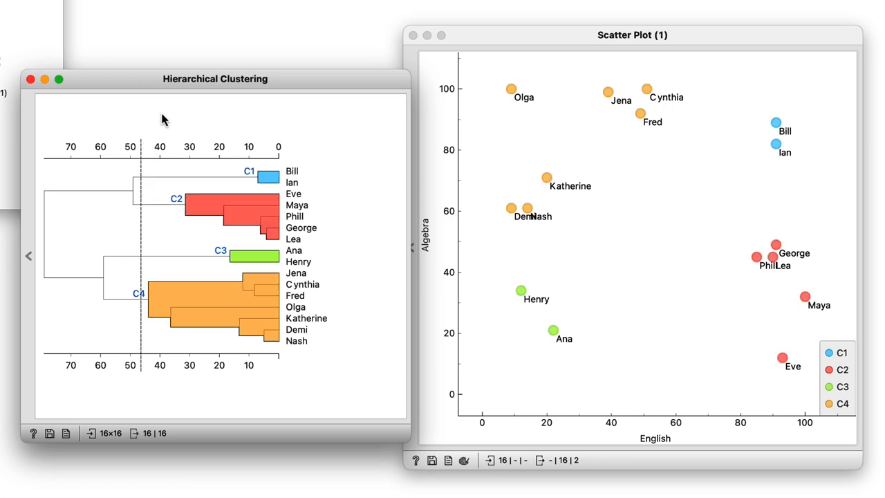
pyautogui.moveTo(154, 154)
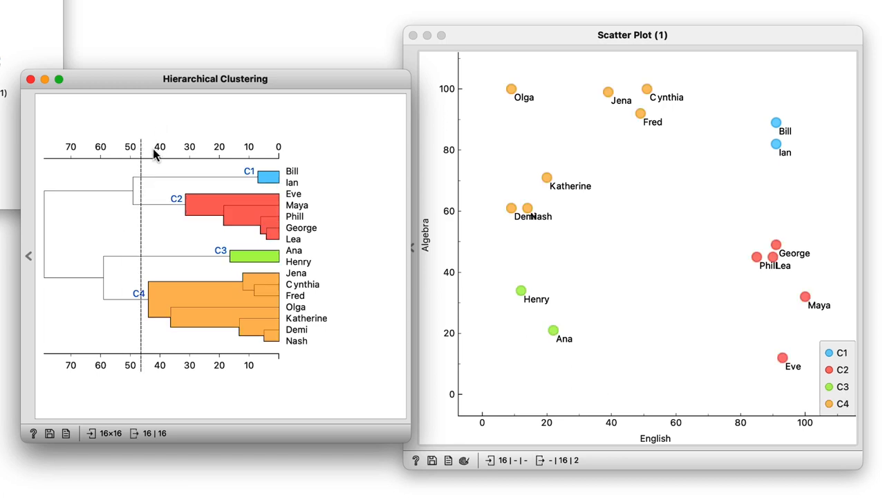